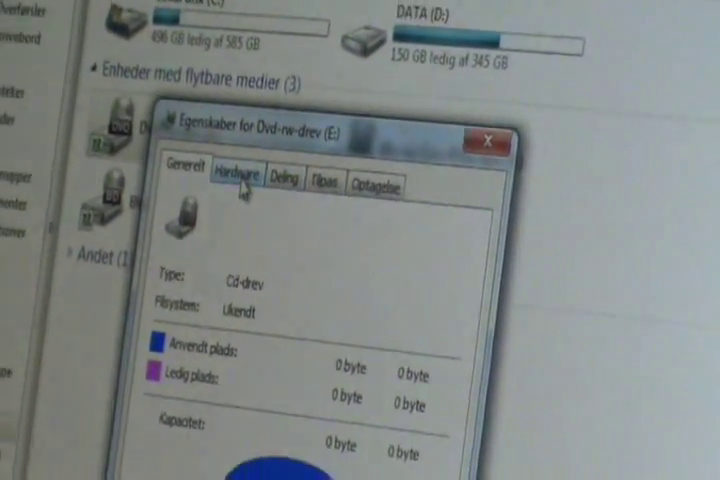
Step: Open the DVD drive's advanced sharing settings (20-user limit, empty comment)
{"action": "left_click", "coordinate": [302, 183]}
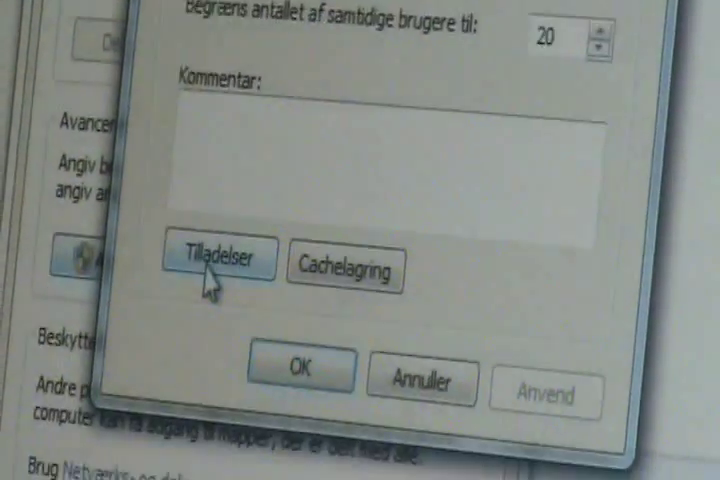
Step: Open the share's permissions, add the ALLE group, and grant it Fuld kontrol
{"action": "left_click", "coordinate": [223, 257]}
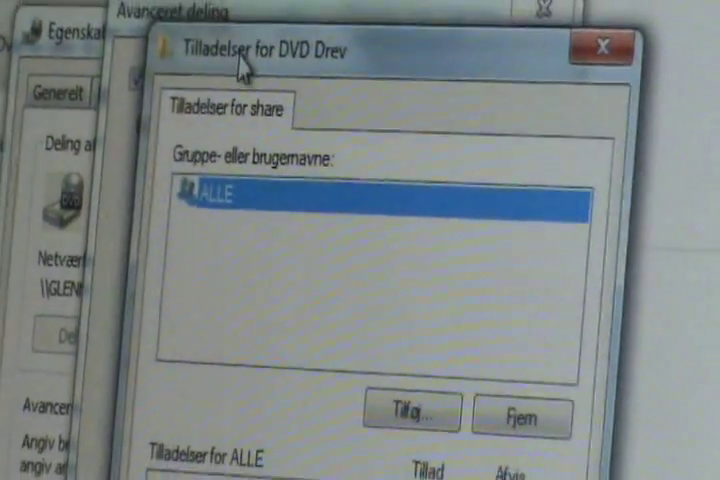
{"action": "left_click", "coordinate": [410, 414]}
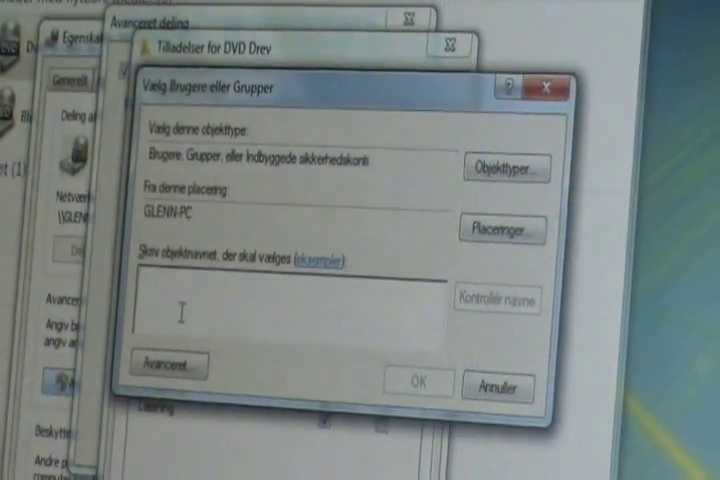
{"action": "left_click", "coordinate": [417, 382]}
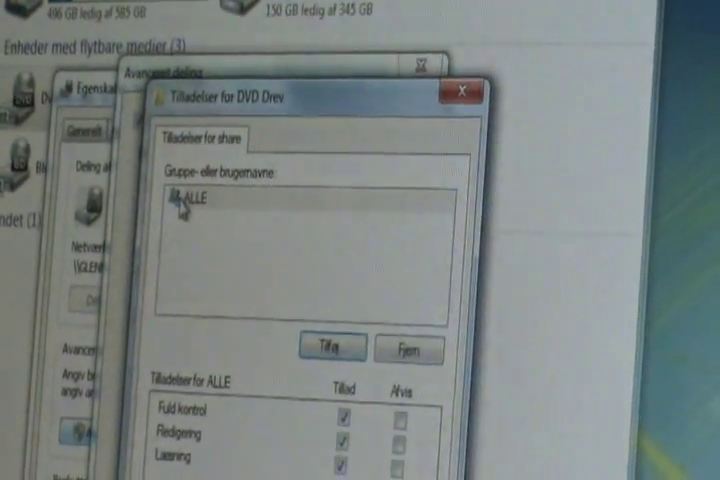
{"action": "left_click", "coordinate": [200, 196]}
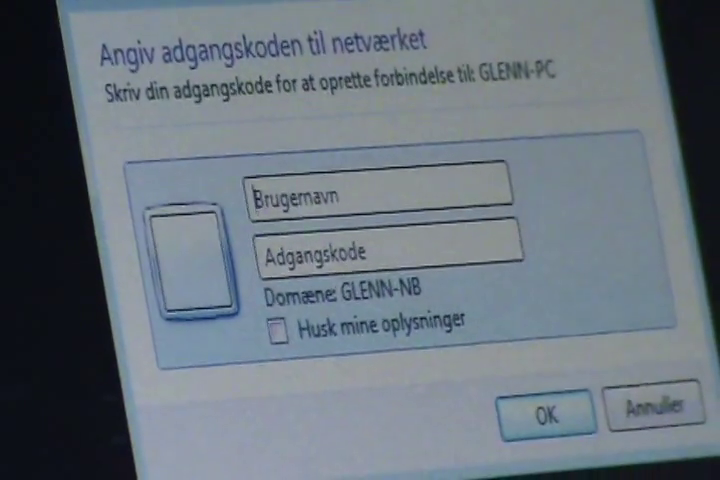
Step: Confirm the network login to GLENN-PC to browse \\GLENN-PC\DVD Drev
{"action": "left_click", "coordinate": [544, 411]}
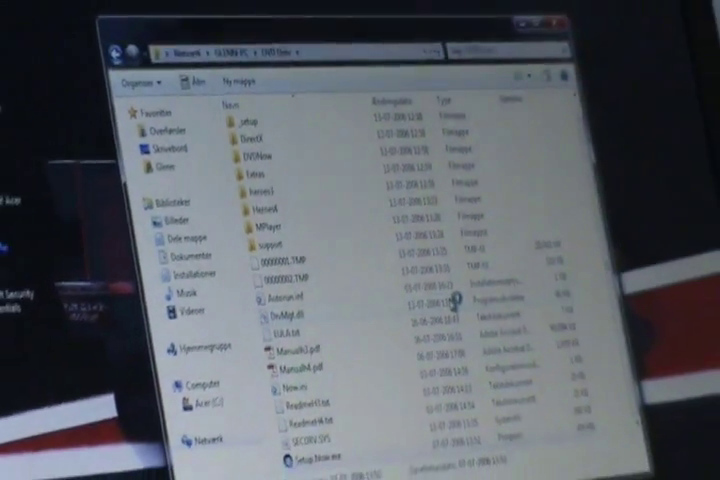